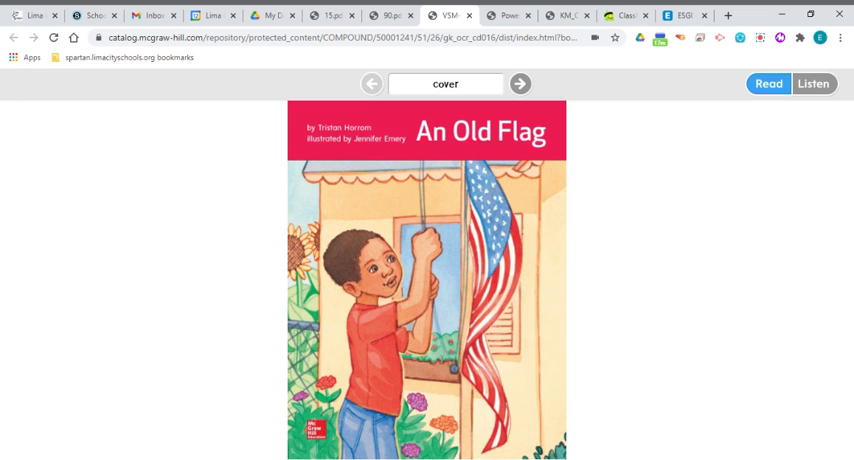
# Bring up the Unit 8 decodable word sheet: go, note, home, joke, old, flag
pyautogui.click(509, 15)
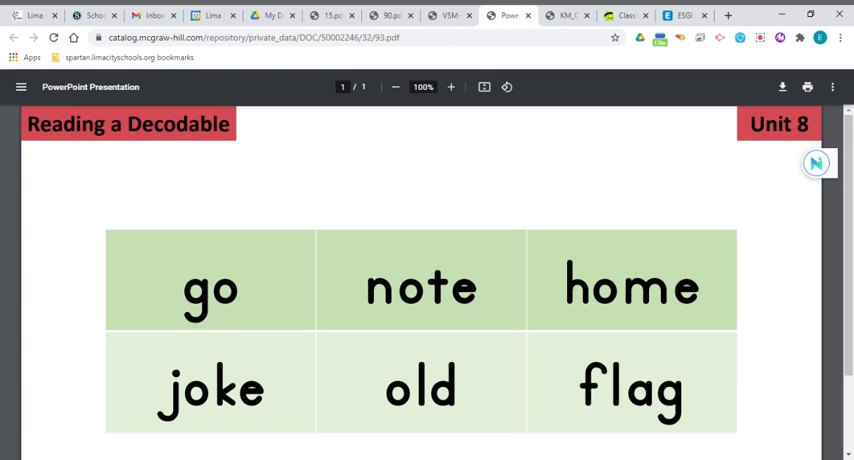
pyautogui.moveTo(33, 161)
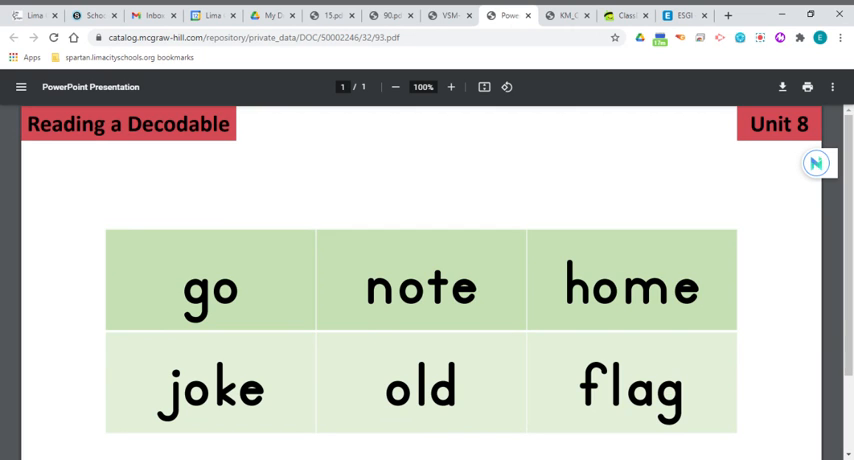
pyautogui.moveTo(418, 322)
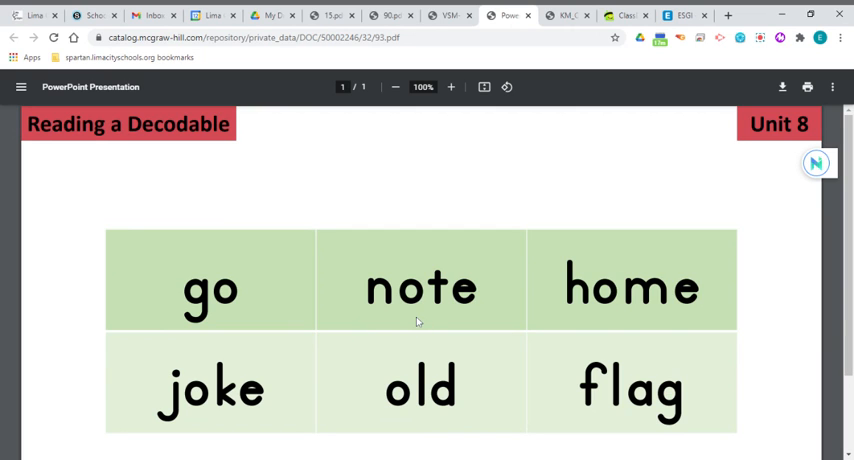
pyautogui.moveTo(418, 322)
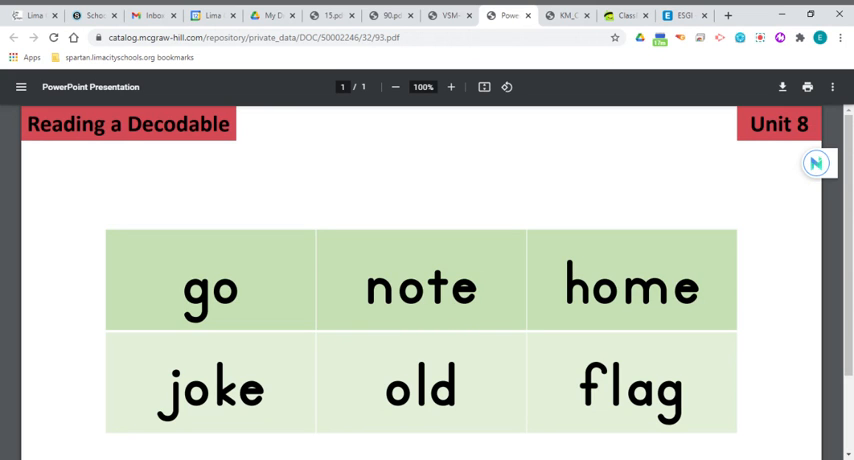
pyautogui.moveTo(460, 324)
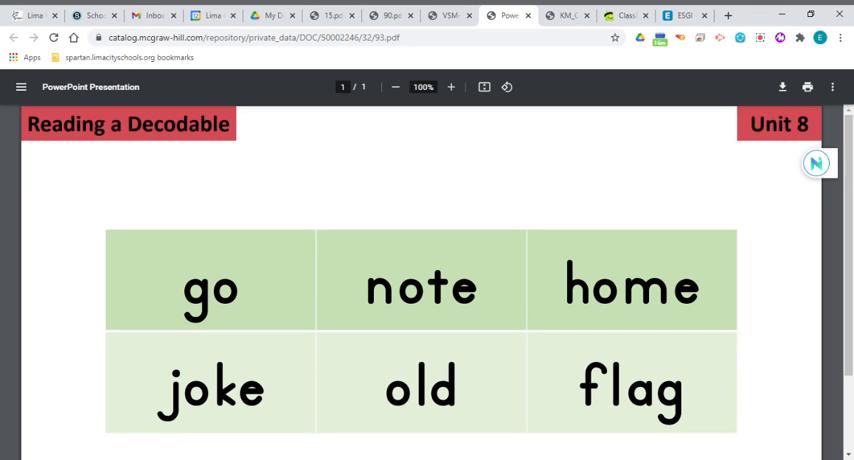
pyautogui.moveTo(458, 440)
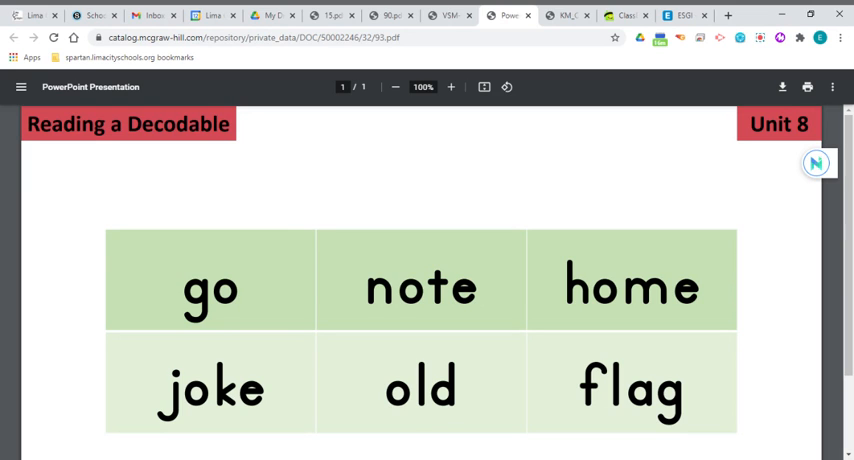
pyautogui.moveTo(608, 420)
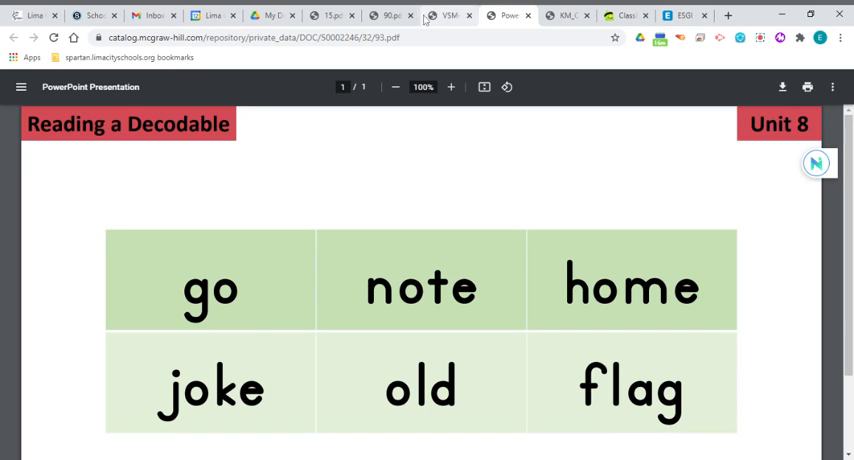
# Show the 'boy' and 'out' word cards, then return to the An Old Flag cover
pyautogui.click(385, 15)
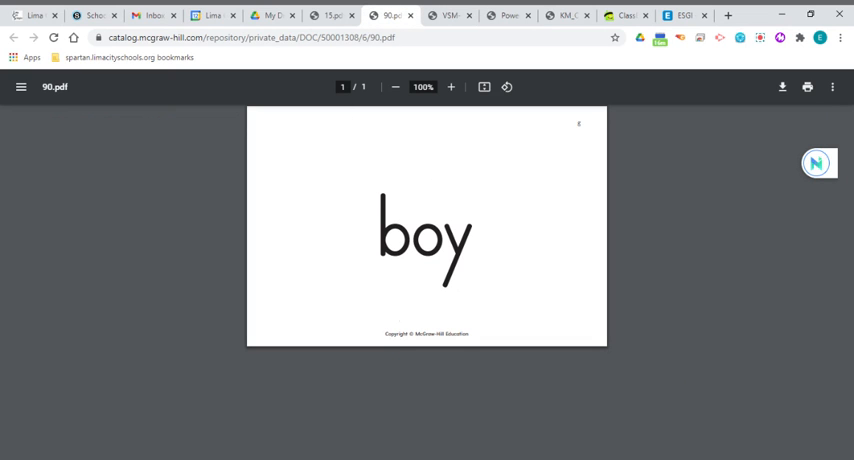
pyautogui.moveTo(547, 348)
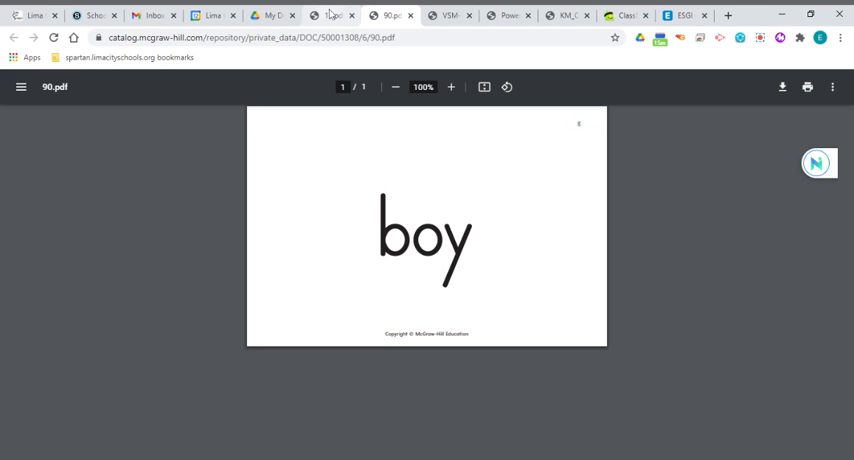
pyautogui.click(330, 15)
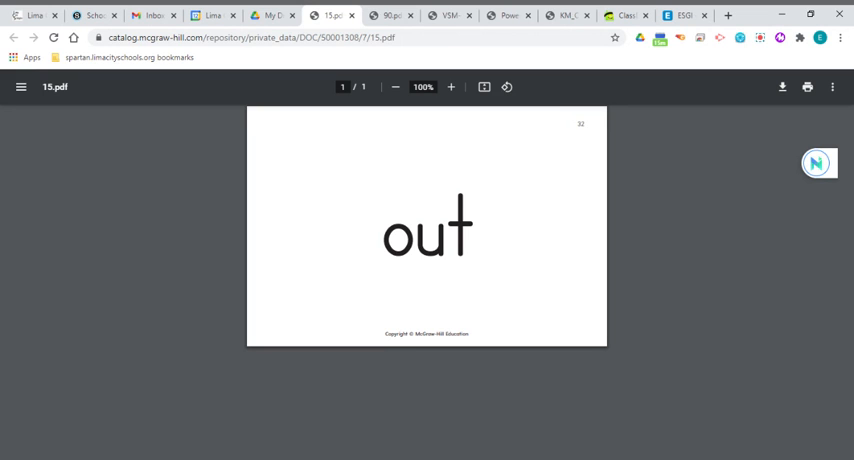
pyautogui.moveTo(489, 249)
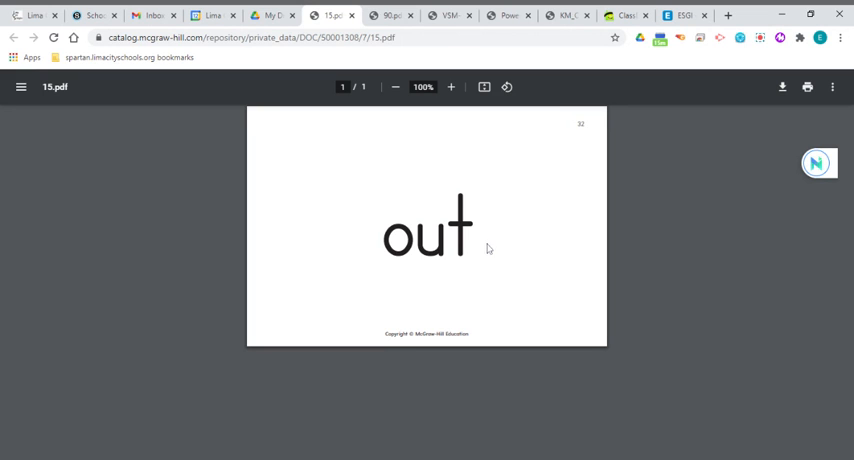
pyautogui.moveTo(456, 286)
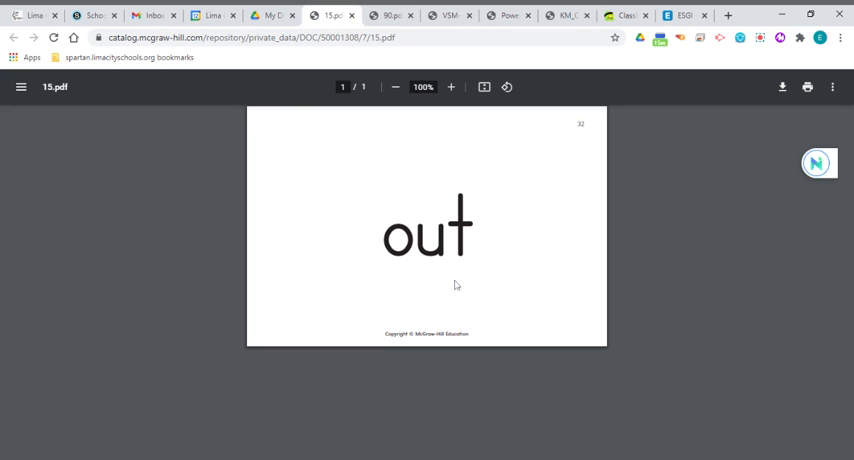
pyautogui.click(449, 15)
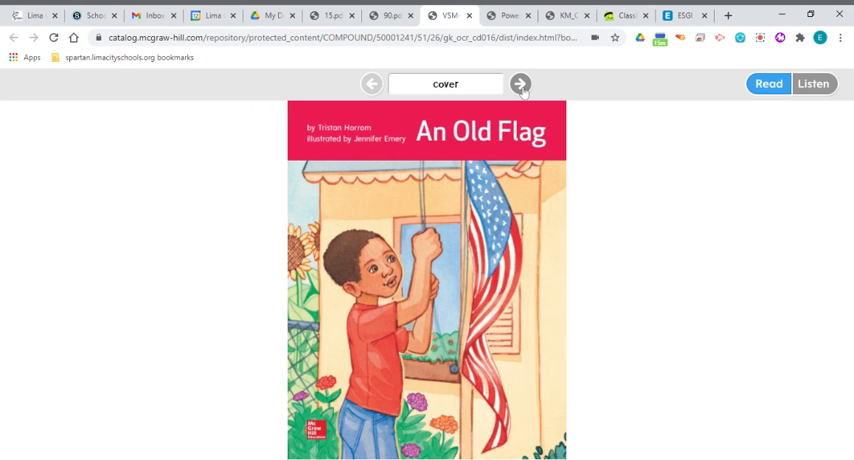
# Page from the cover through pages 2–3 to pages 4–5 of 'An Old Flag'
pyautogui.click(519, 84)
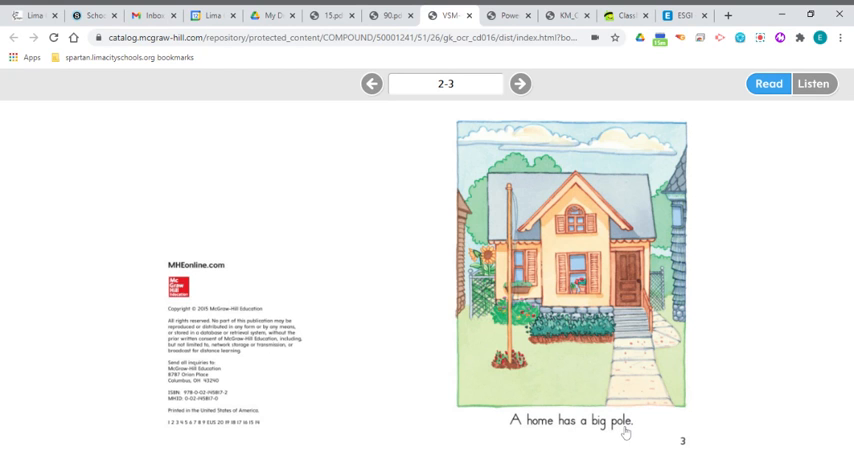
pyautogui.moveTo(570, 434)
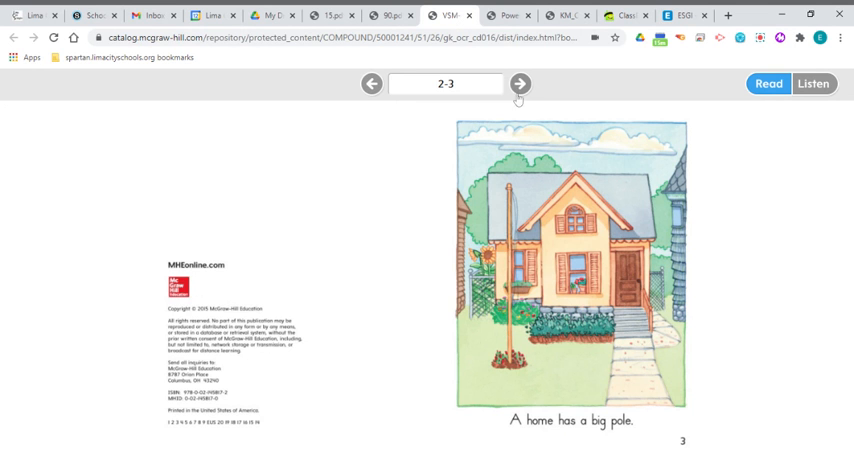
pyautogui.click(518, 84)
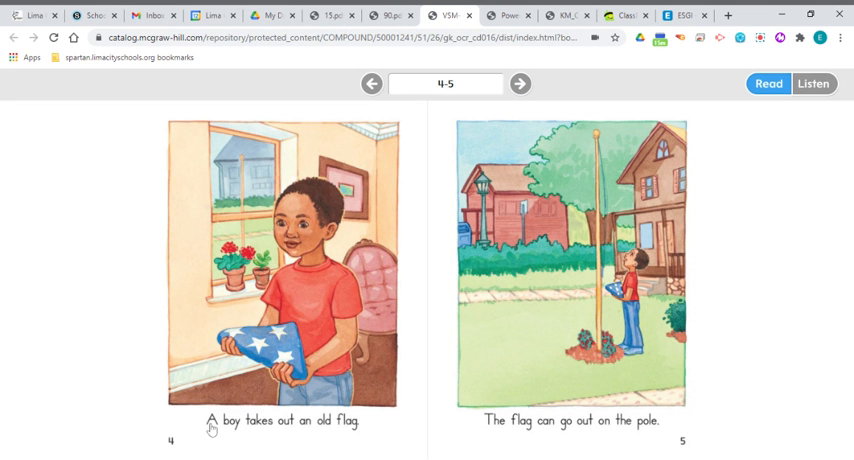
pyautogui.moveTo(256, 434)
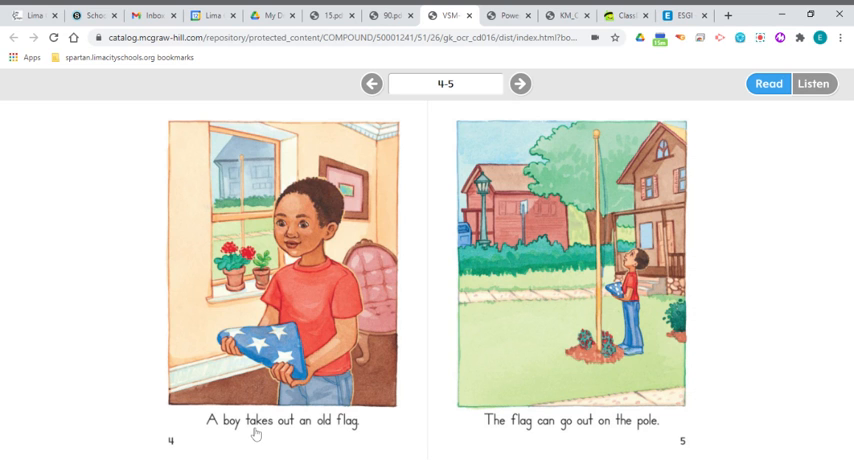
pyautogui.moveTo(283, 430)
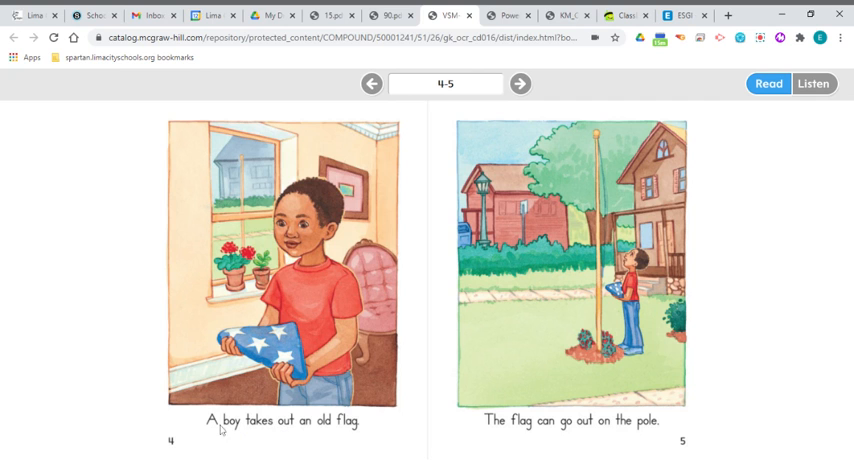
pyautogui.moveTo(291, 436)
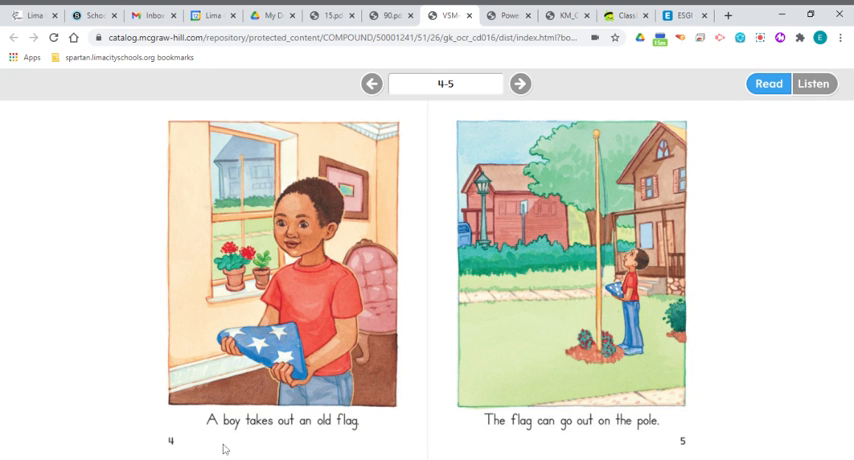
pyautogui.moveTo(295, 451)
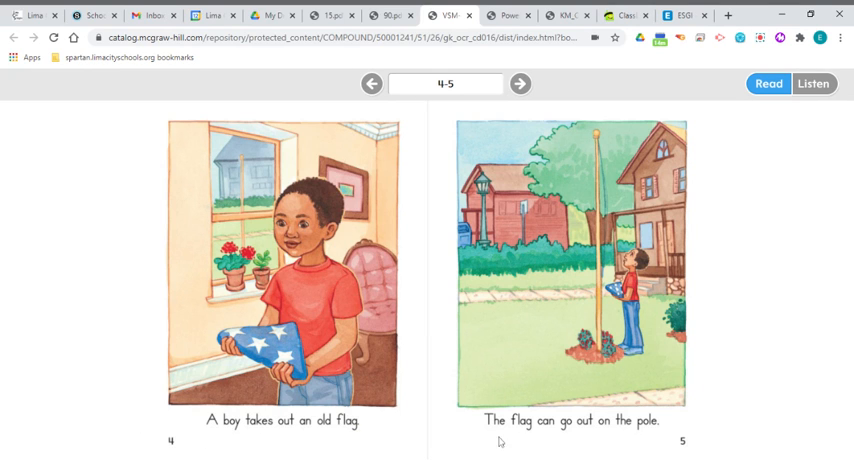
pyautogui.moveTo(551, 436)
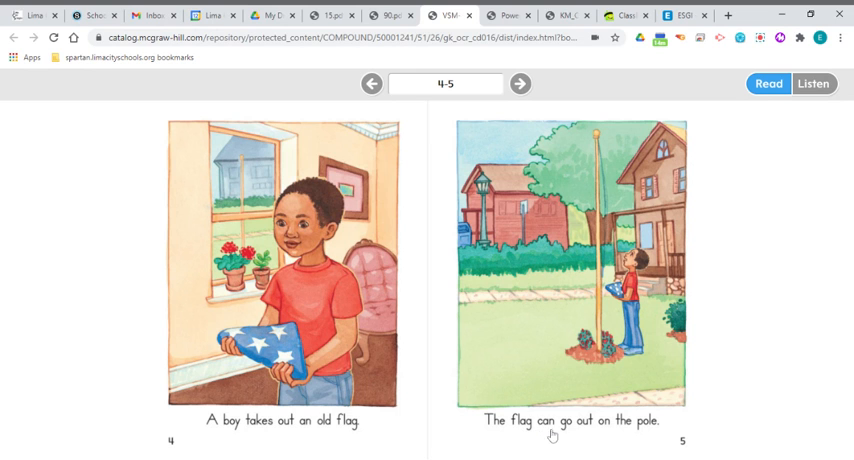
pyautogui.moveTo(598, 428)
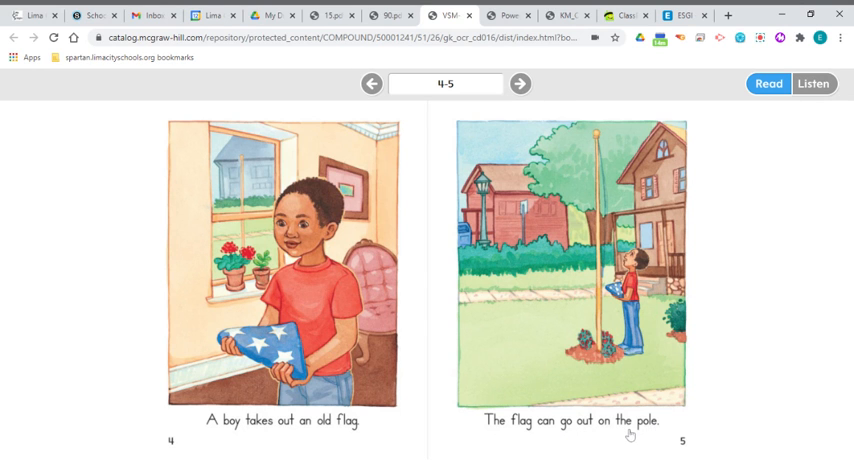
# Turn to pages 6–7, where the boy tugs on a rope
pyautogui.click(519, 83)
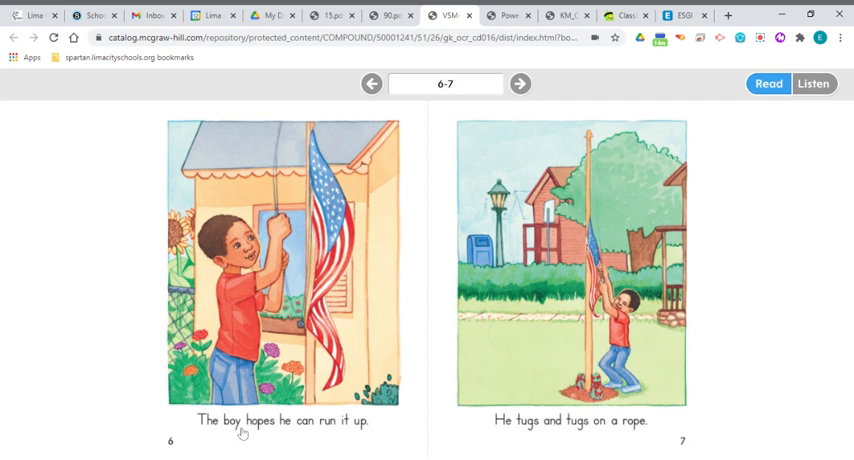
pyautogui.moveTo(263, 432)
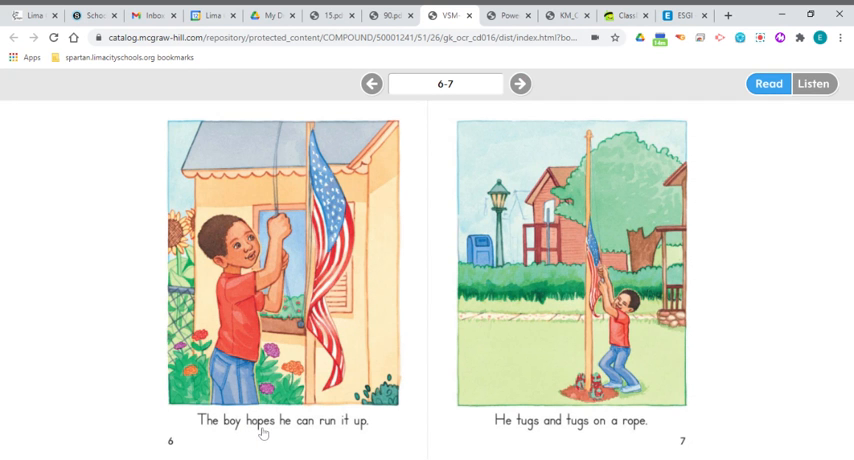
pyautogui.moveTo(303, 437)
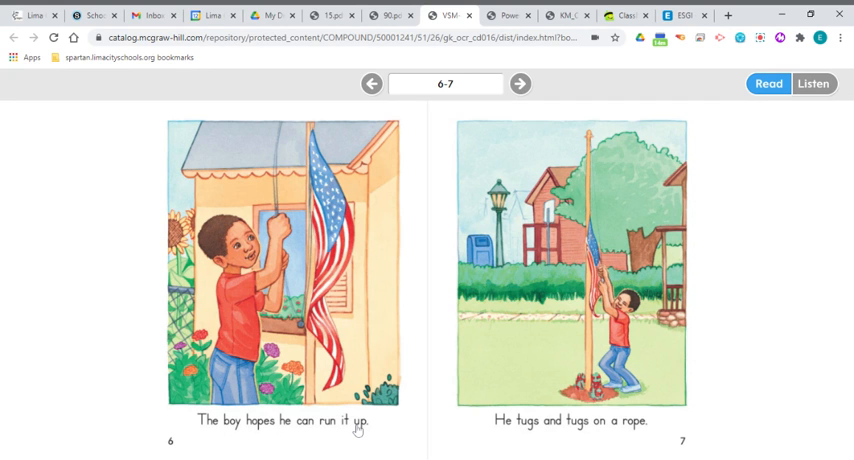
pyautogui.moveTo(249, 455)
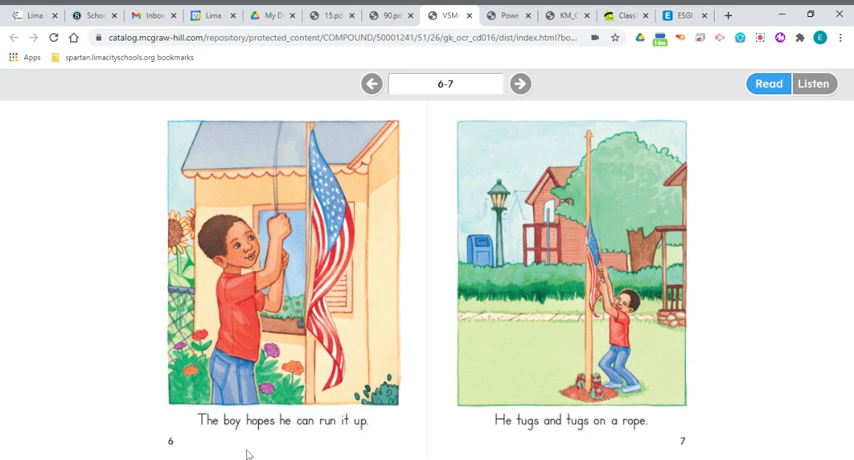
pyautogui.moveTo(210, 428)
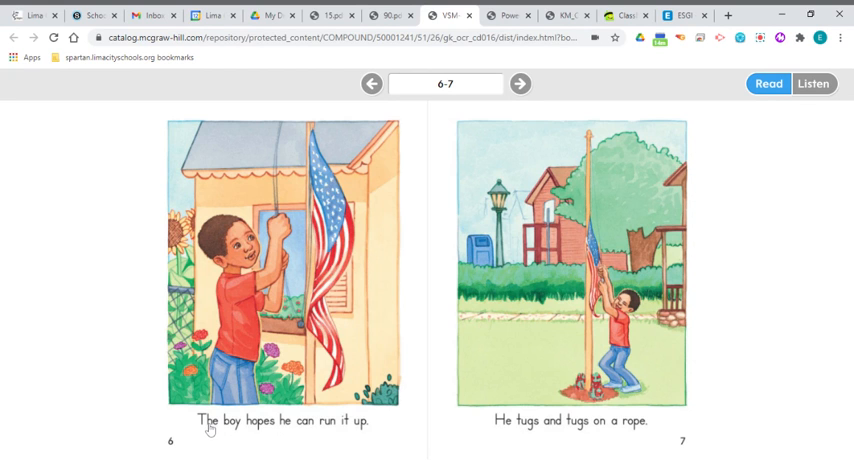
pyautogui.moveTo(312, 437)
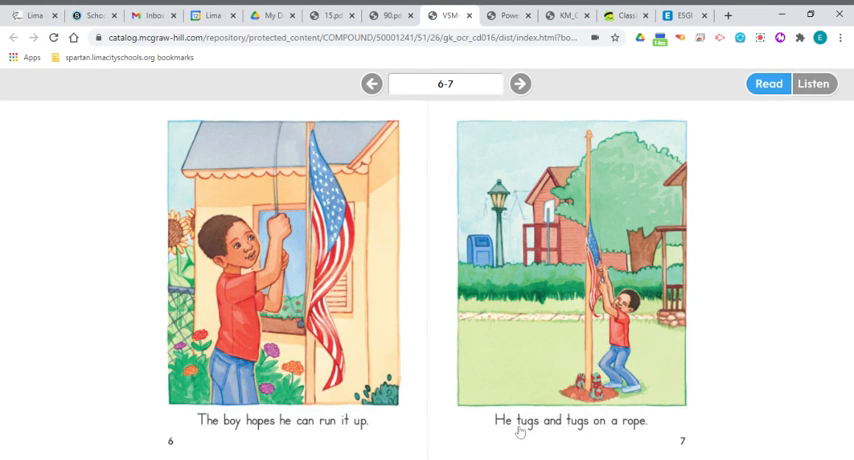
pyautogui.moveTo(531, 436)
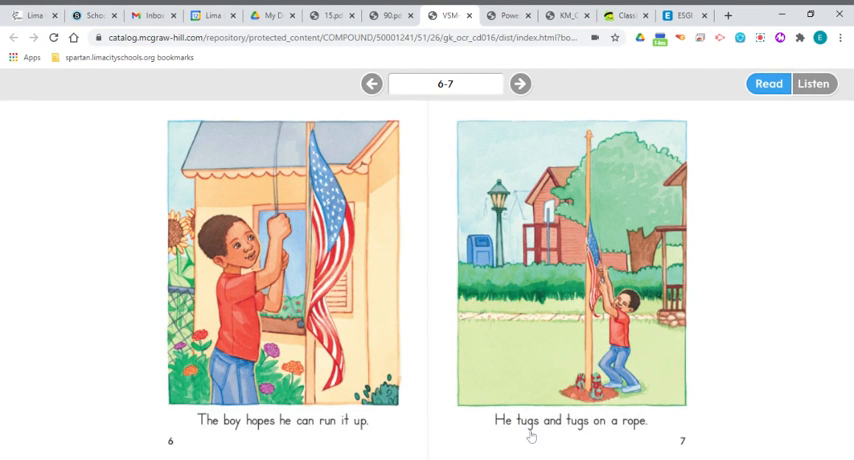
pyautogui.moveTo(599, 432)
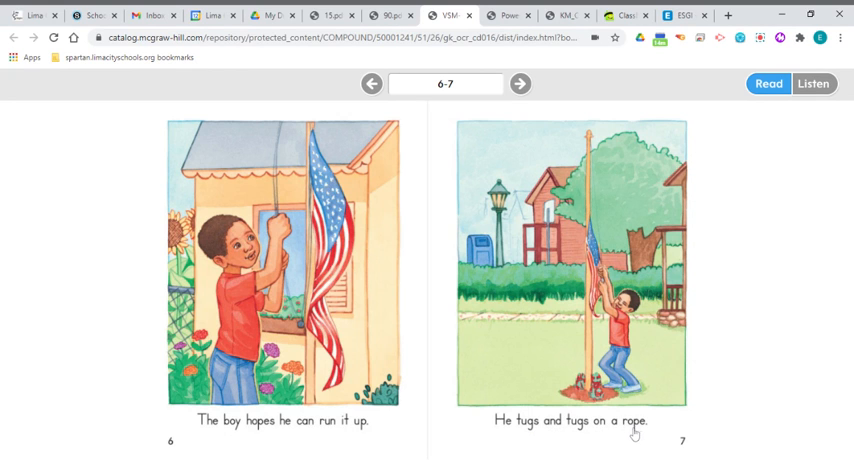
pyautogui.moveTo(548, 439)
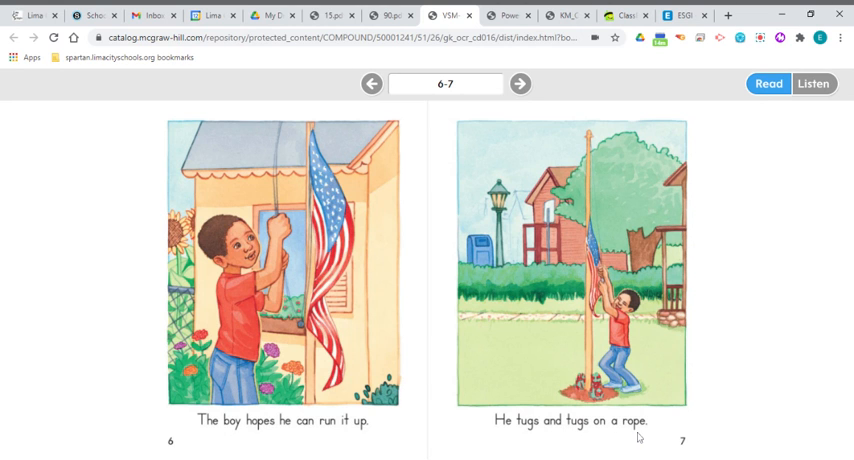
# Advance to the final page 8, 'An old flag waves on a pole!'
pyautogui.click(519, 83)
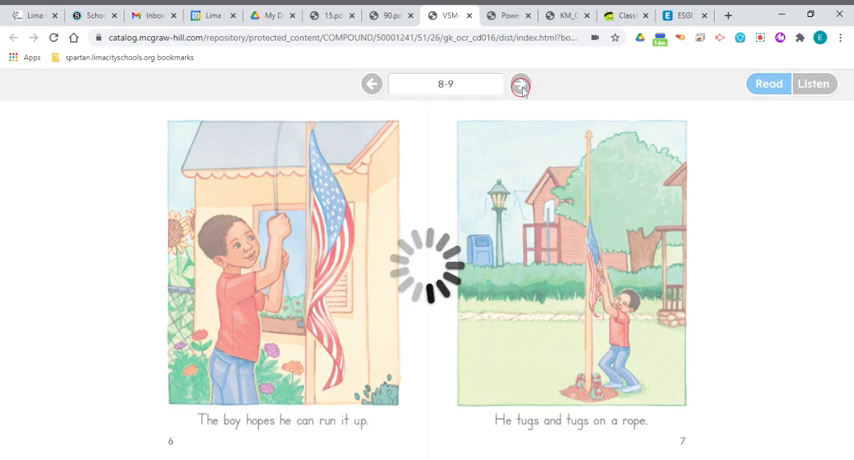
pyautogui.click(519, 84)
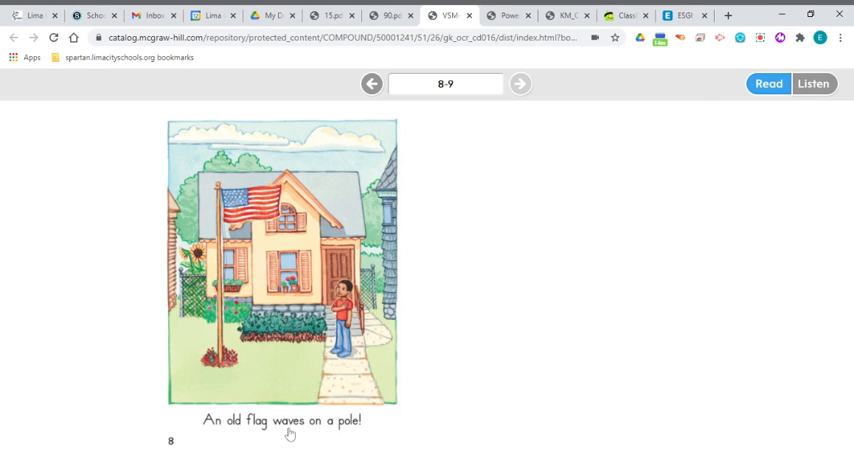
pyautogui.moveTo(339, 437)
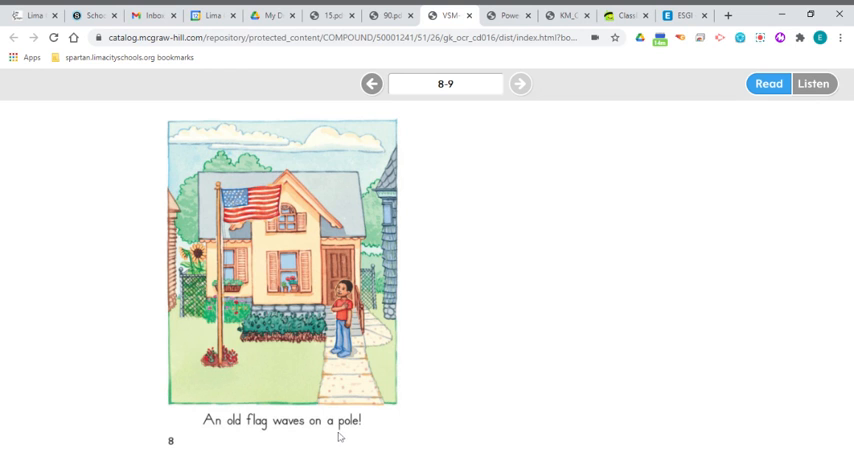
pyautogui.moveTo(219, 427)
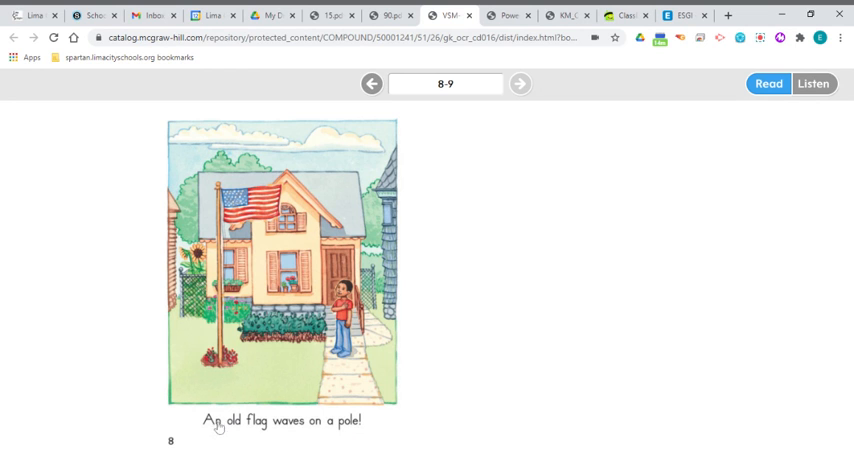
pyautogui.moveTo(336, 440)
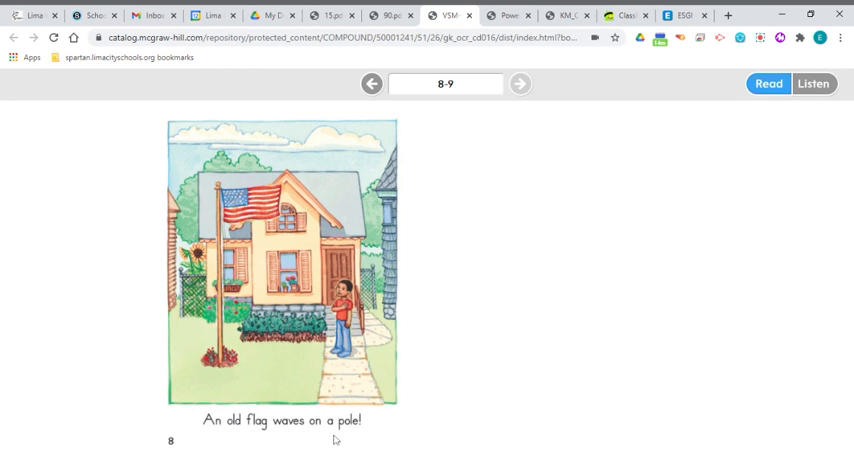
pyautogui.moveTo(363, 427)
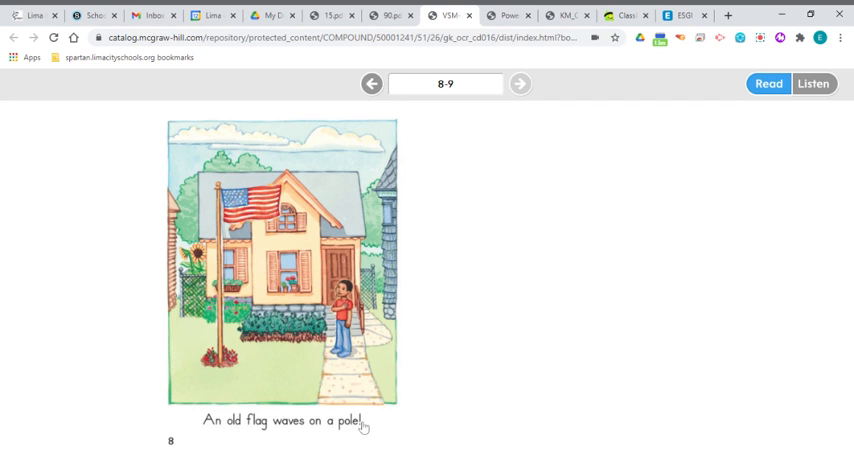
pyautogui.moveTo(364, 437)
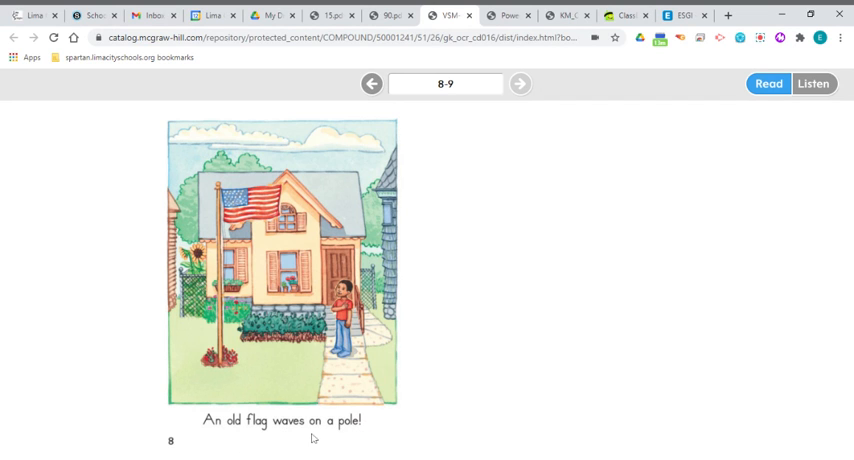
pyautogui.moveTo(536, 345)
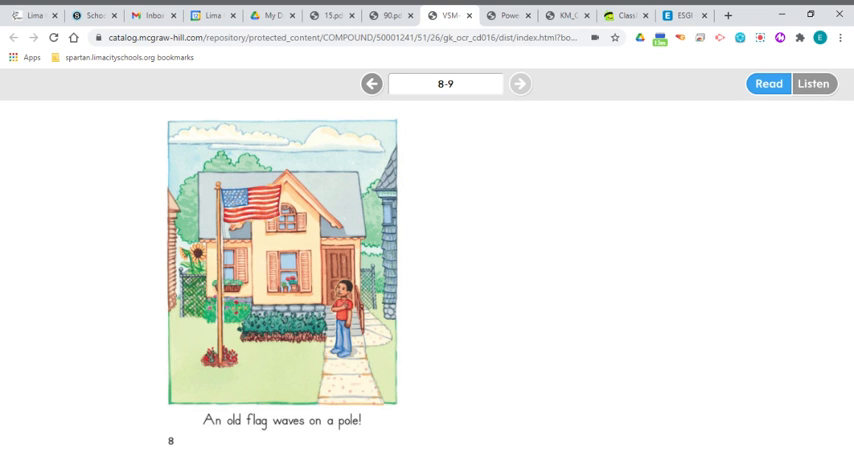
pyautogui.moveTo(607, 312)
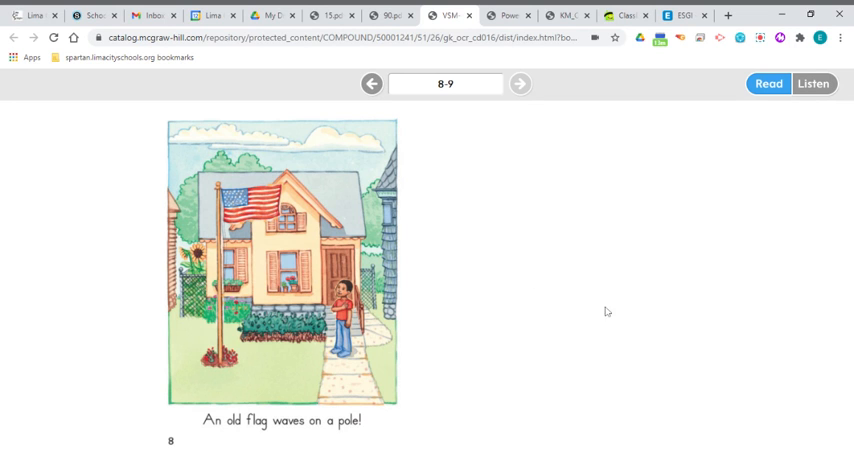